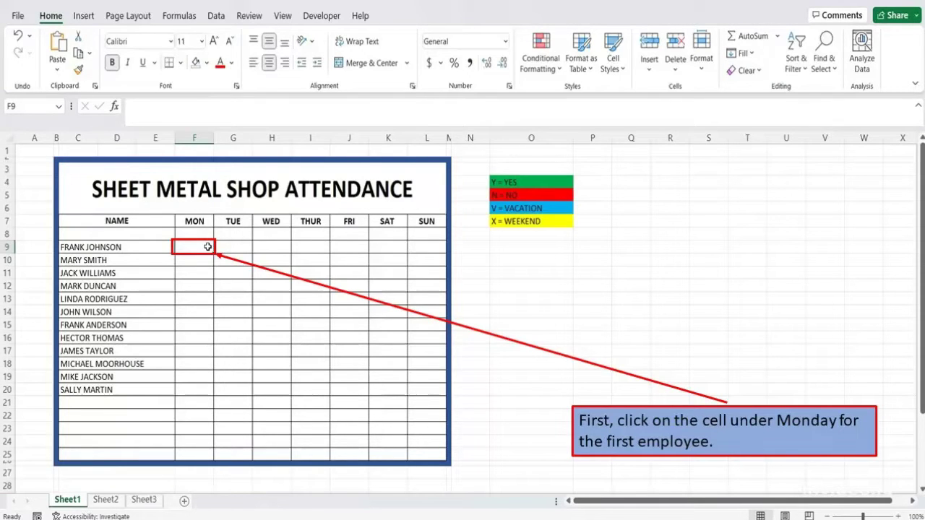
mouse_move(541, 50)
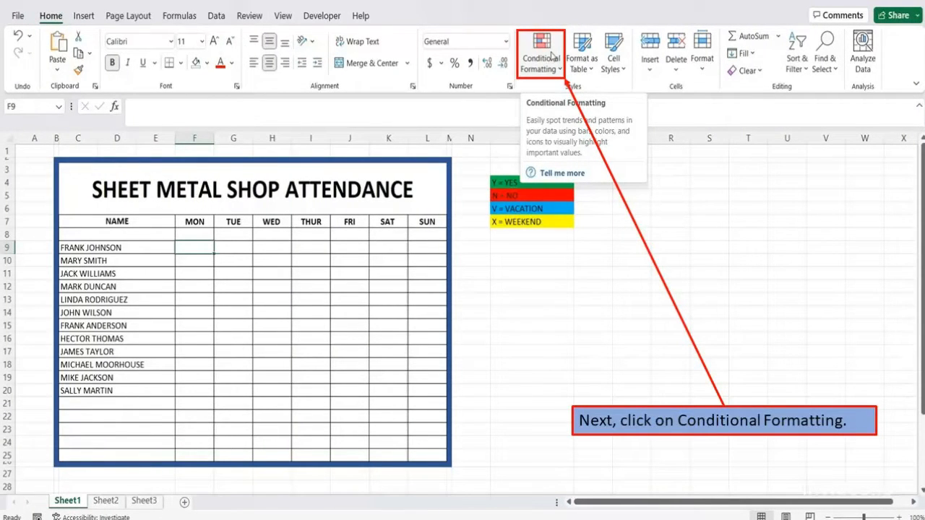
left_click(541, 51)
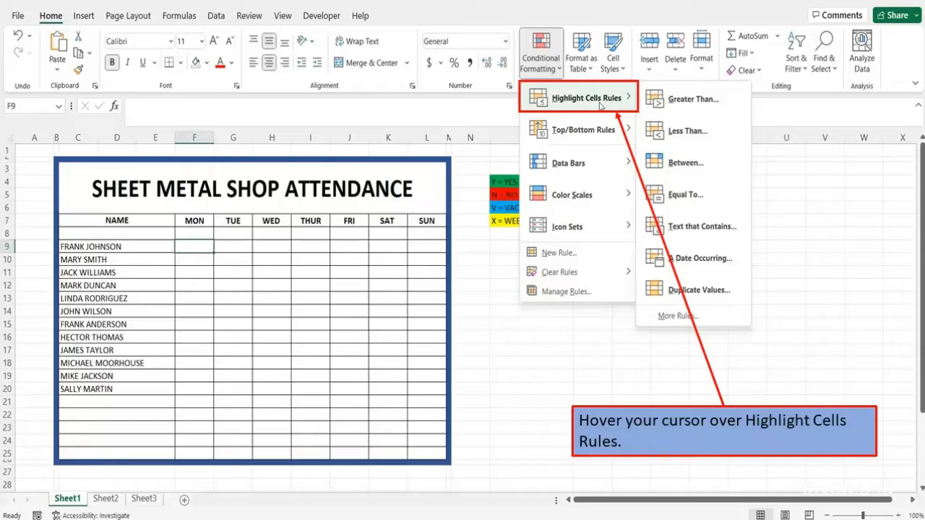
mouse_move(692, 194)
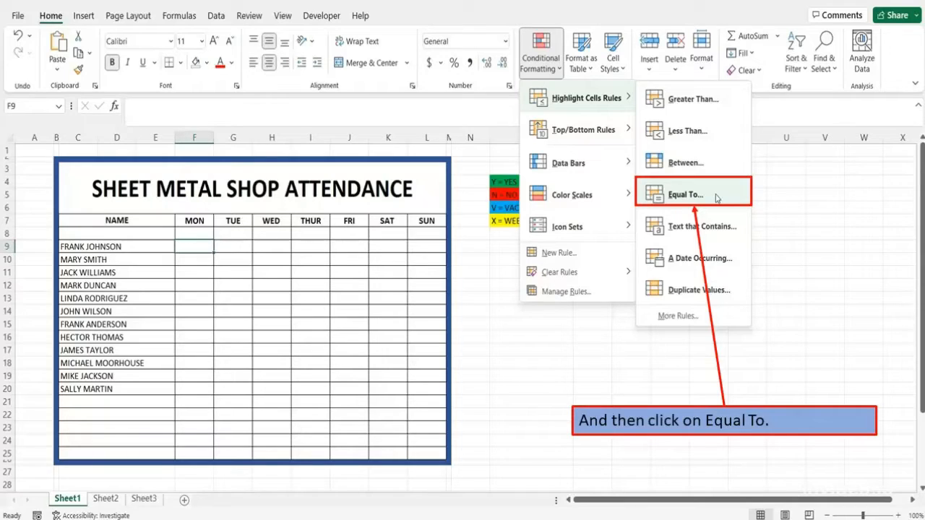
left_click(691, 192)
type("Y")
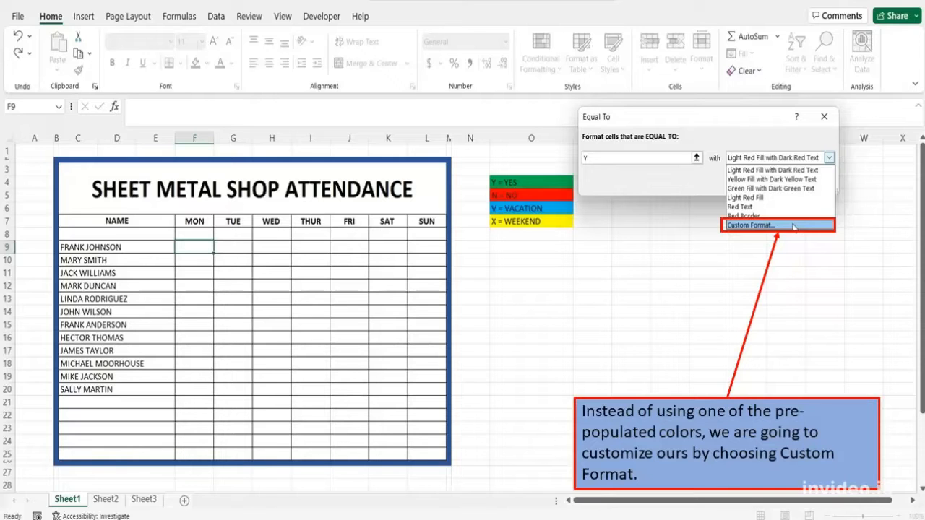
Give the F9 rule a custom green fill for cells equal to Y and confirm it.
left_click(753, 226)
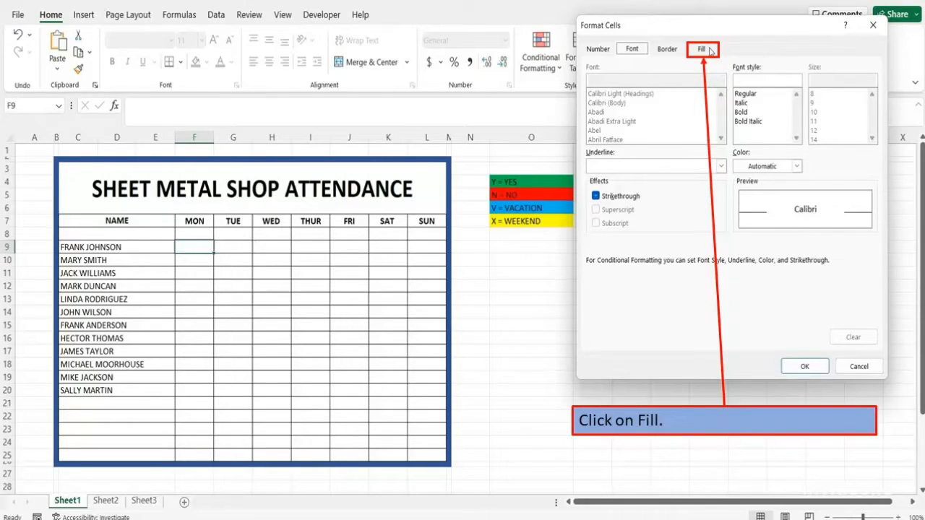
left_click(701, 49)
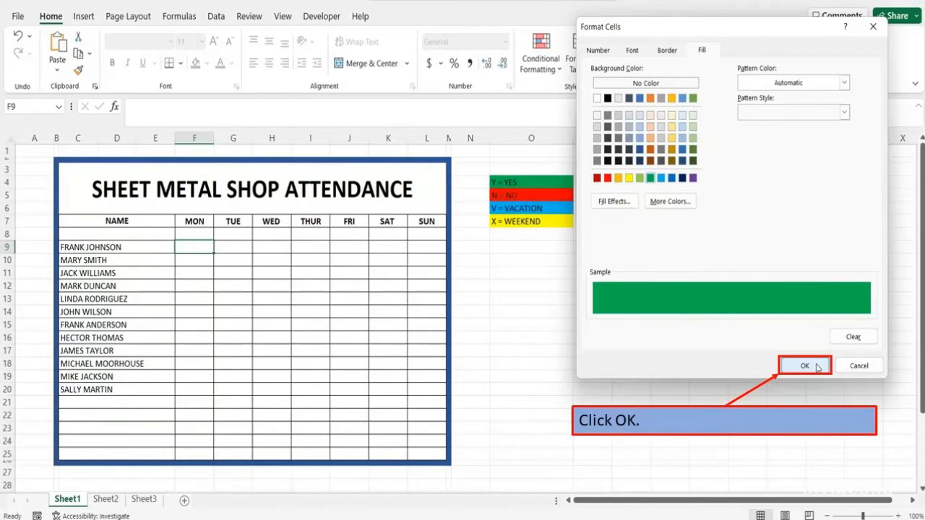
left_click(803, 366)
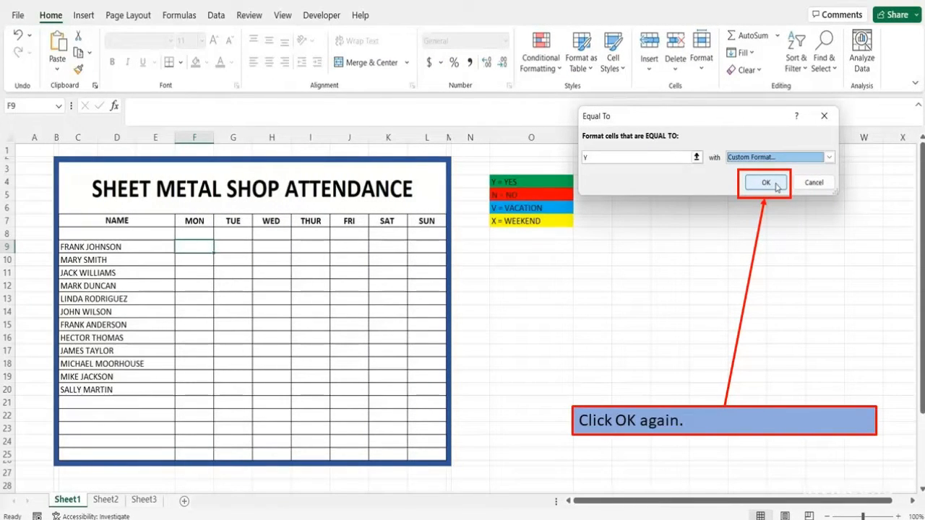
left_click(764, 182)
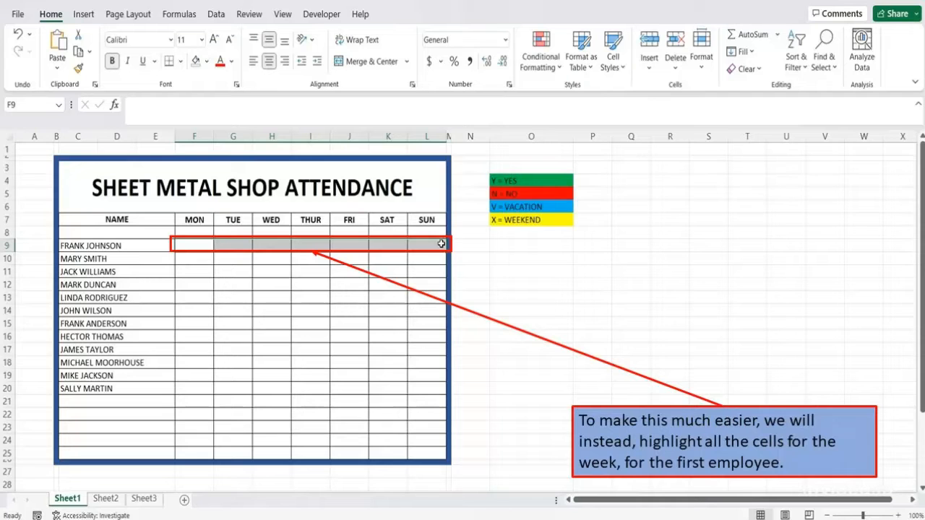
mouse_move(541, 50)
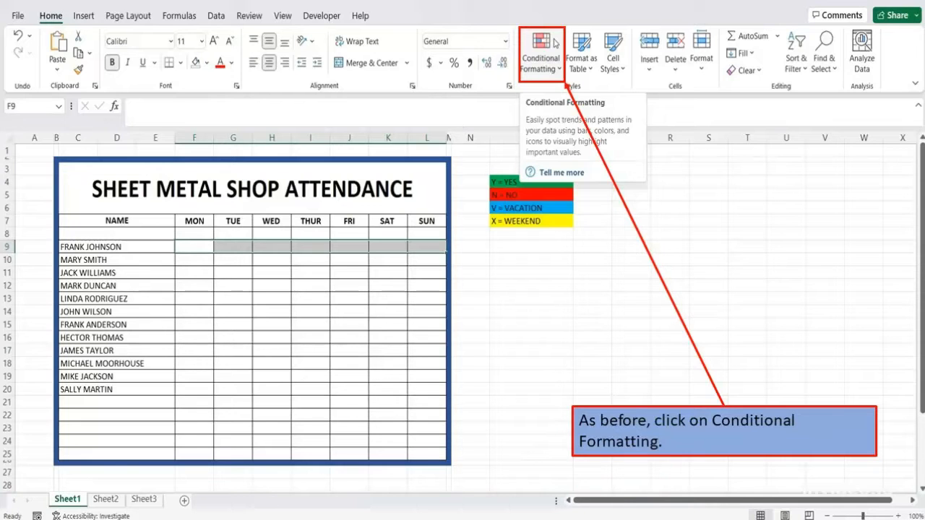
left_click(541, 52)
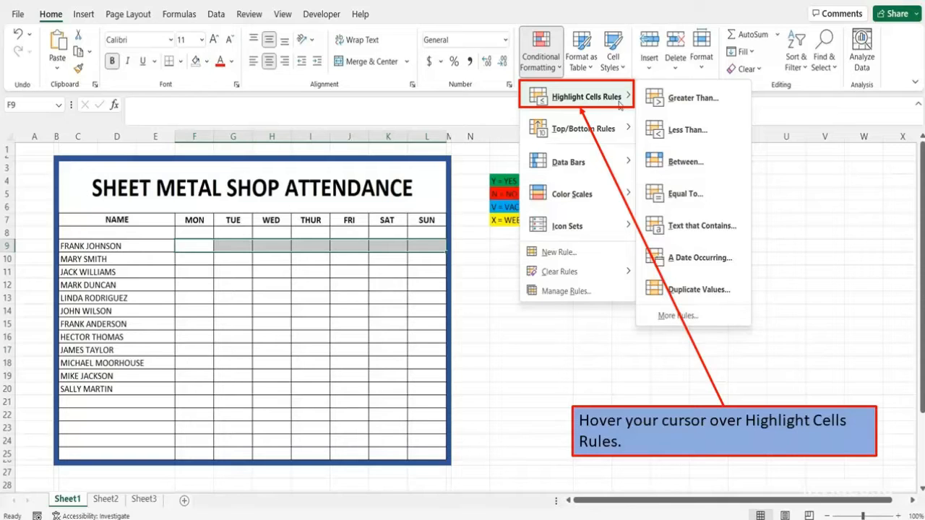
mouse_move(693, 193)
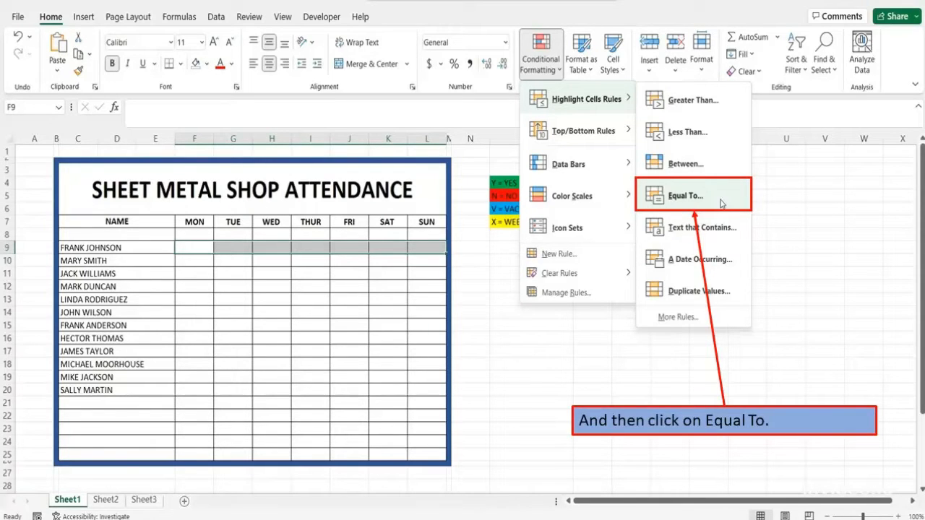
left_click(692, 194)
type("Y")
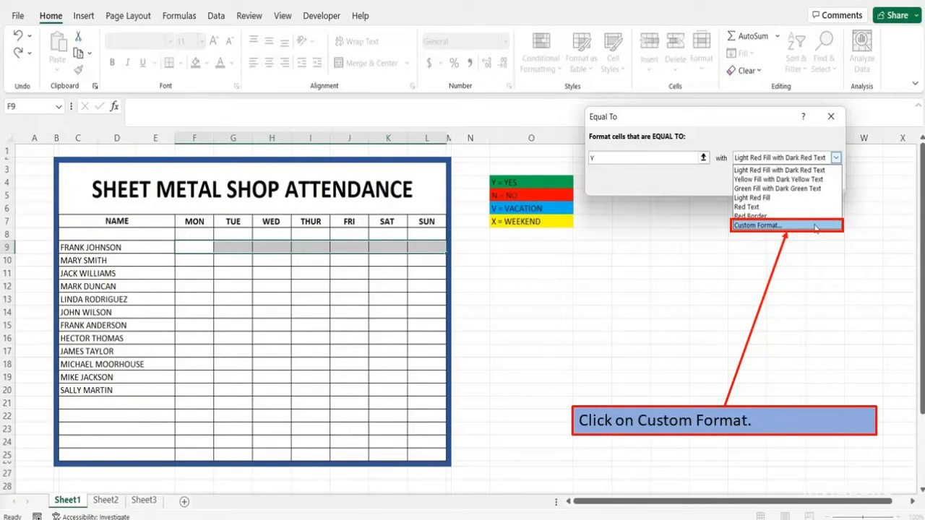
Give the week's rule a custom green fill for cells equal to Y.
left_click(755, 225)
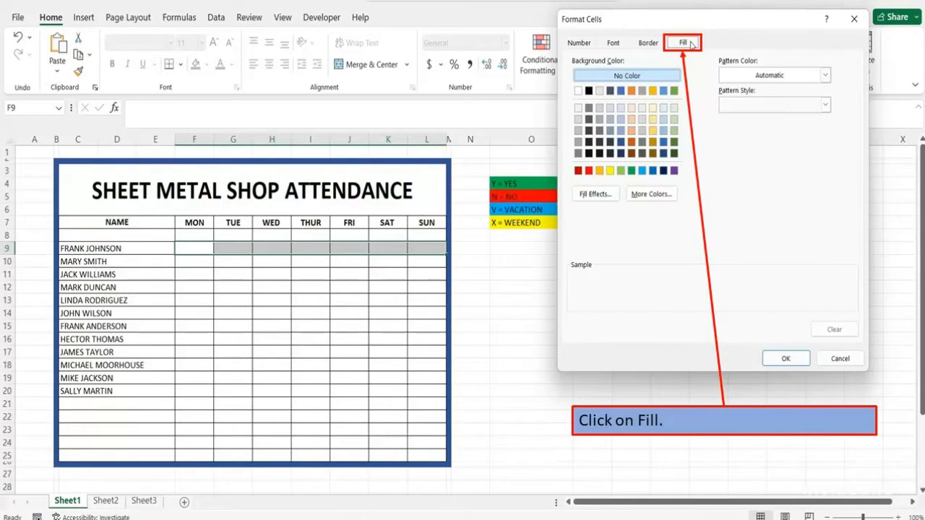
left_click(631, 170)
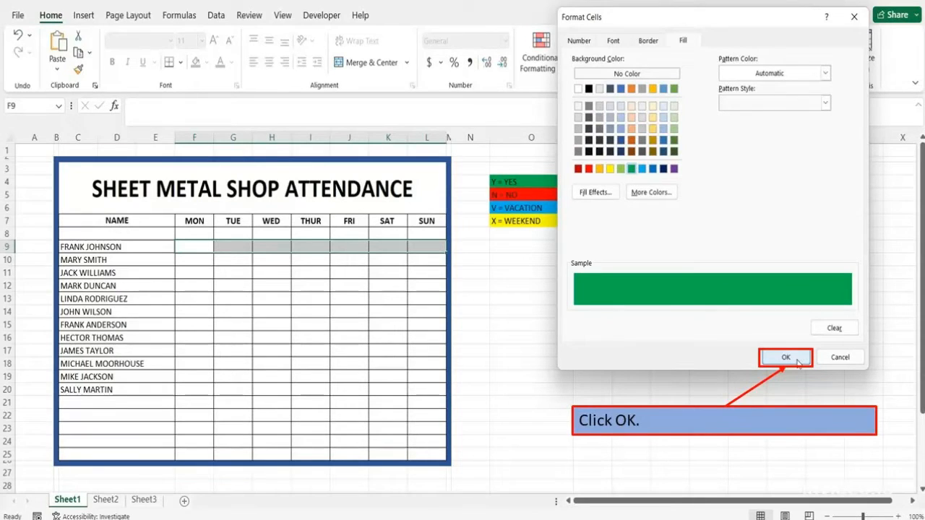
left_click(786, 357)
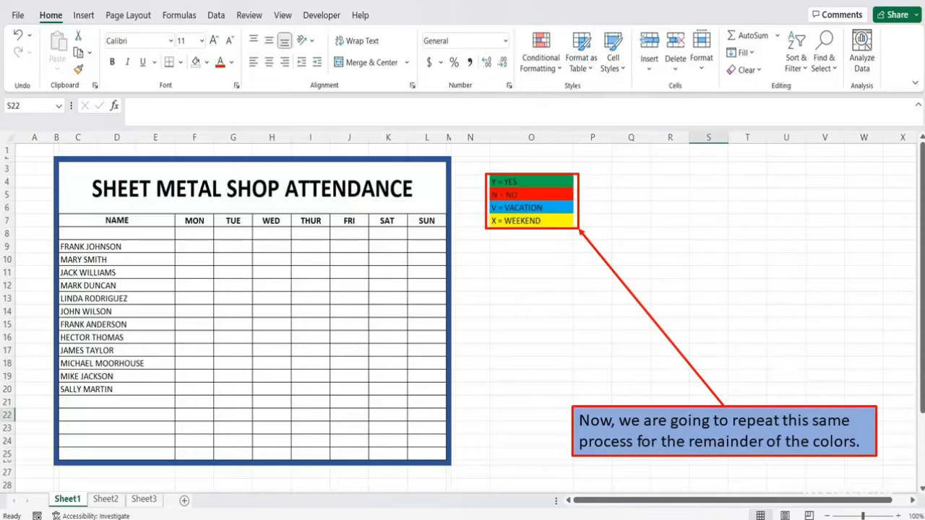
mouse_move(540, 49)
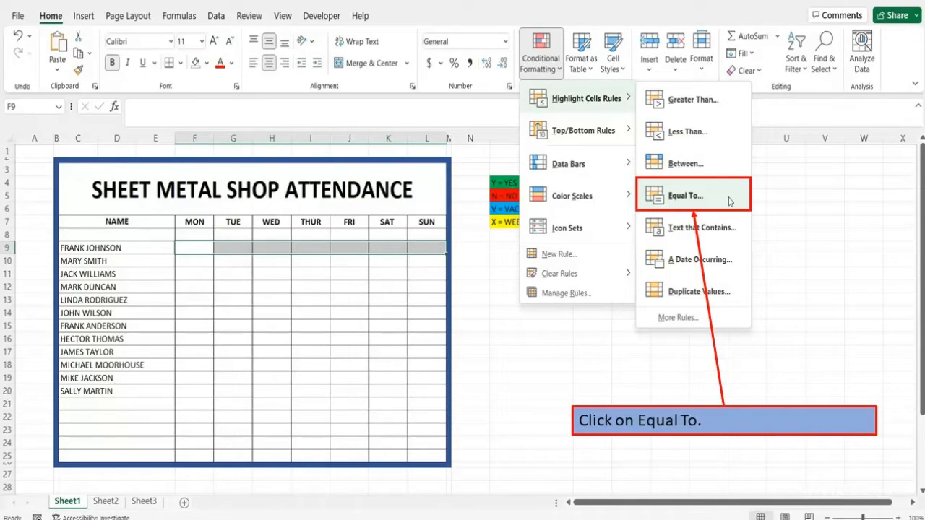
Start a second Equal To highlight rule for the same week of cells.
left_click(691, 195)
type("N")
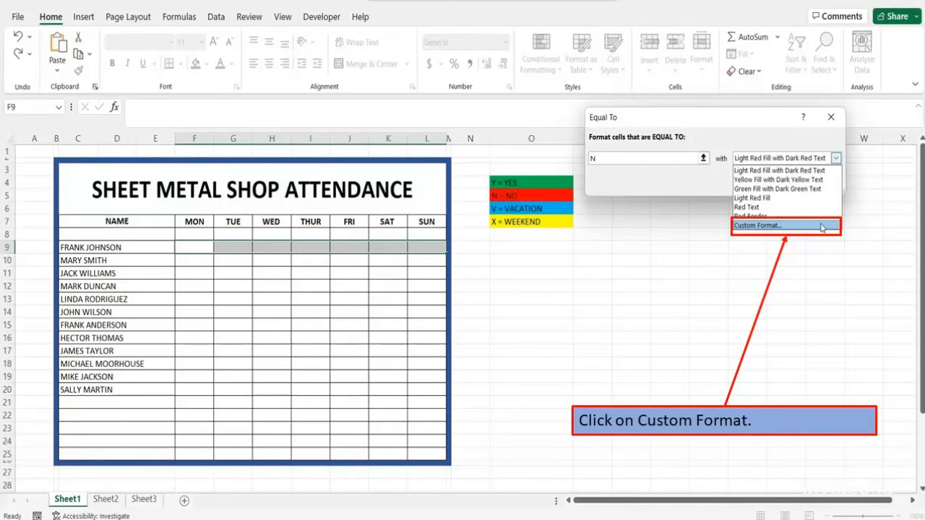
Give the week's second rule a custom red fill for cells equal to N and confirm it.
left_click(757, 226)
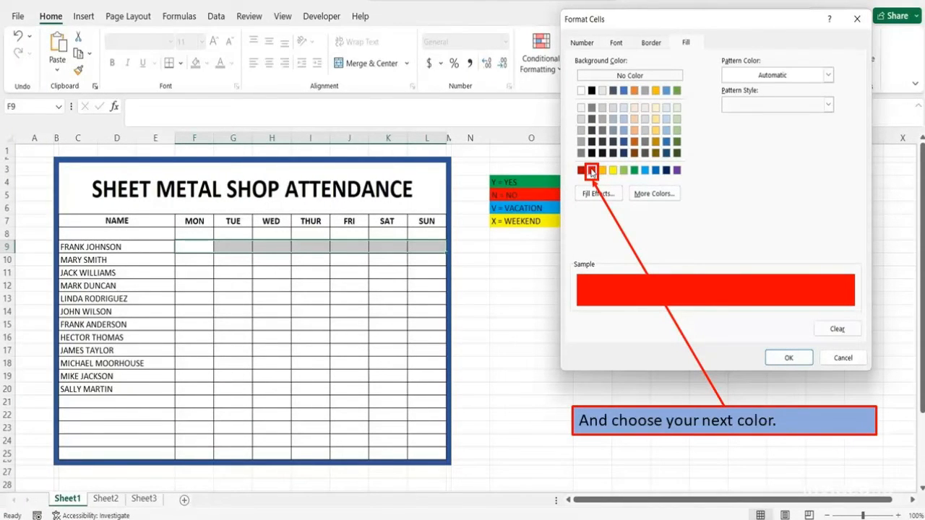
left_click(581, 171)
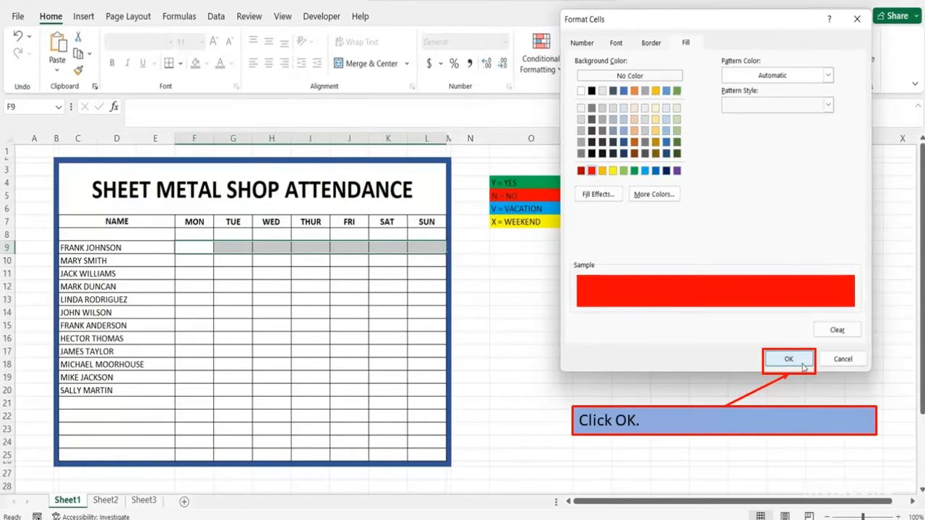
left_click(789, 359)
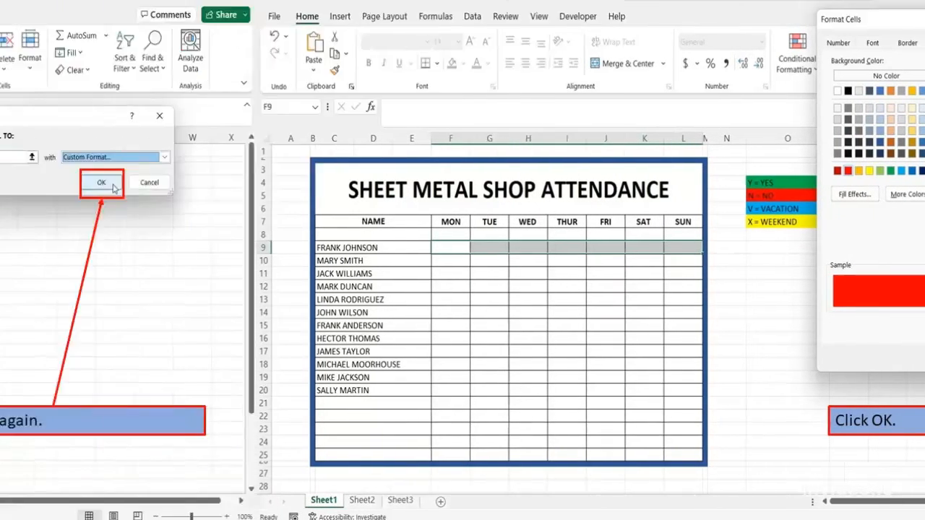
left_click(101, 182)
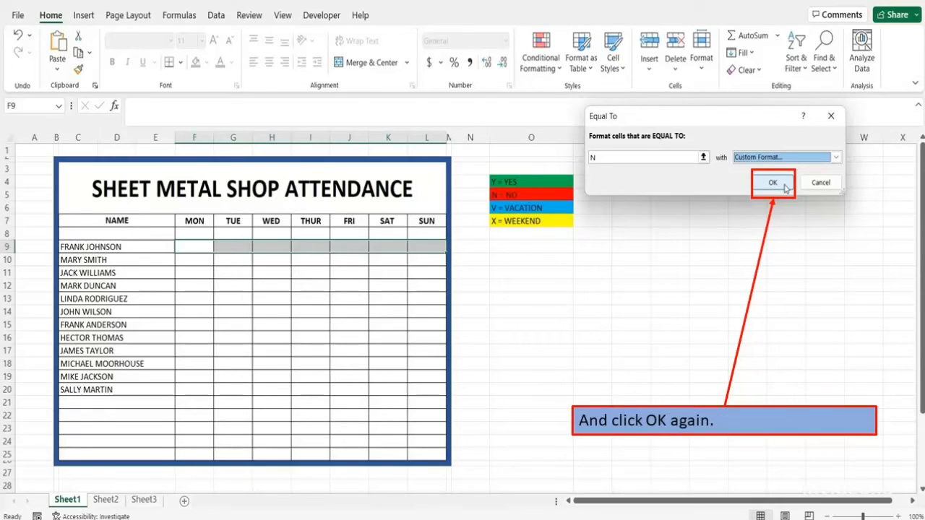
left_click(772, 182)
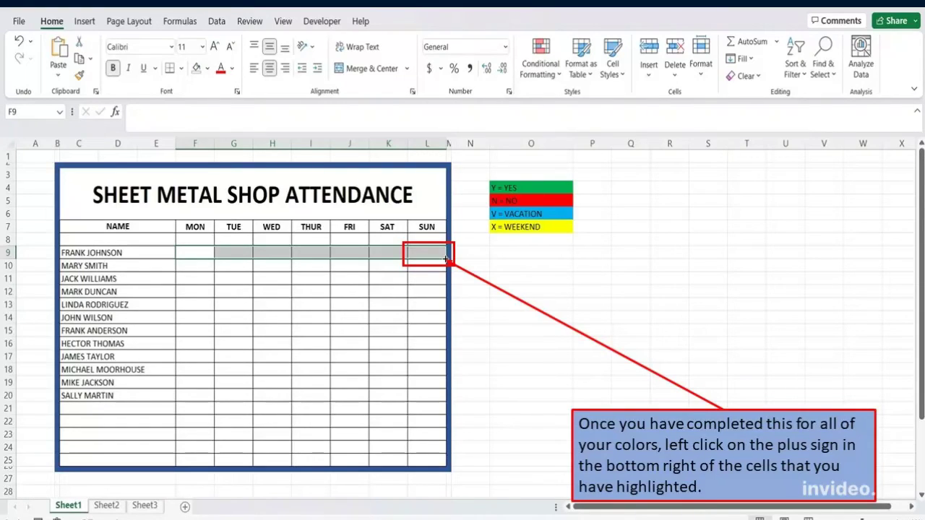
Fill the F9:L9 colour rules down through every employee row to row 25.
left_click_drag(443, 254, 442, 456)
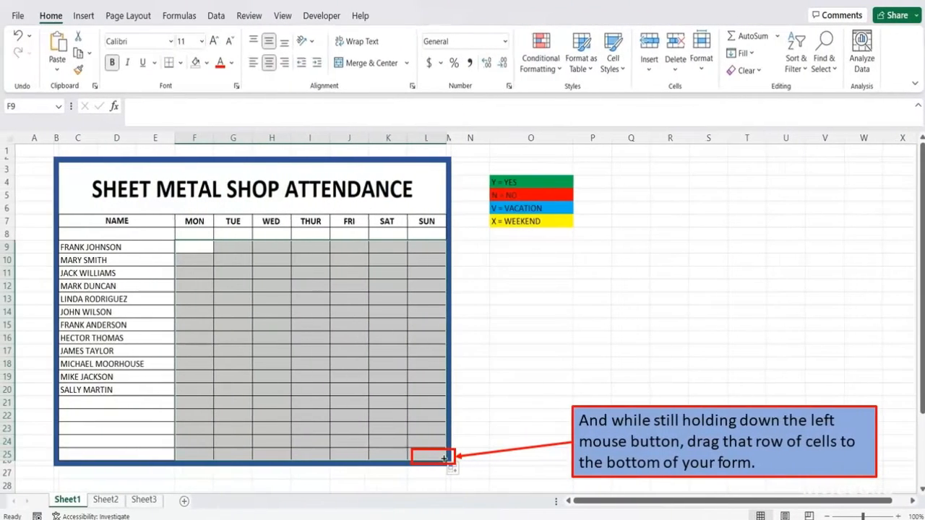